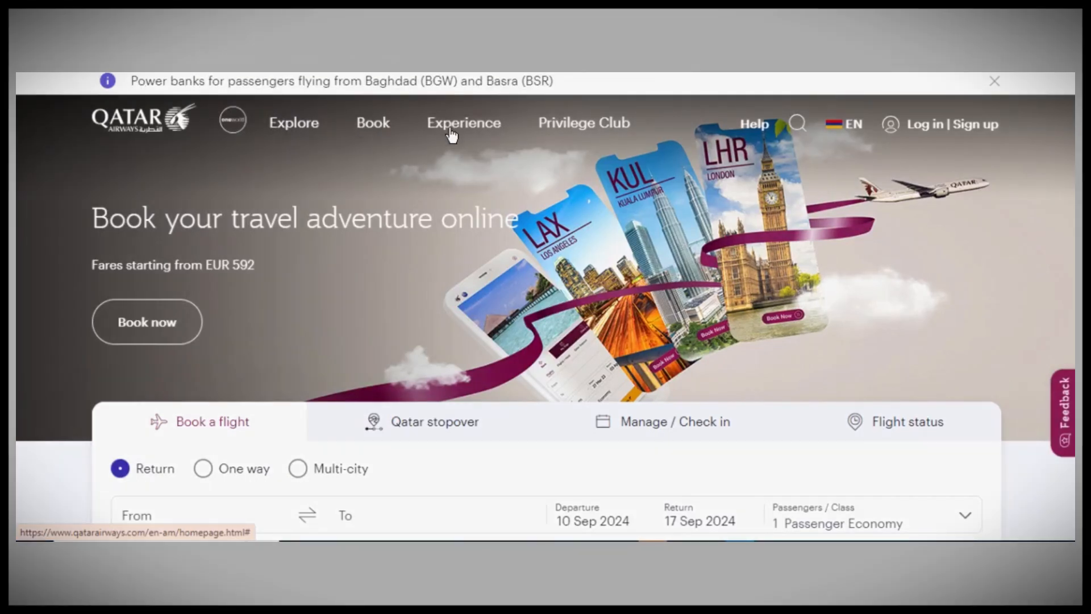
mouse_move(774, 129)
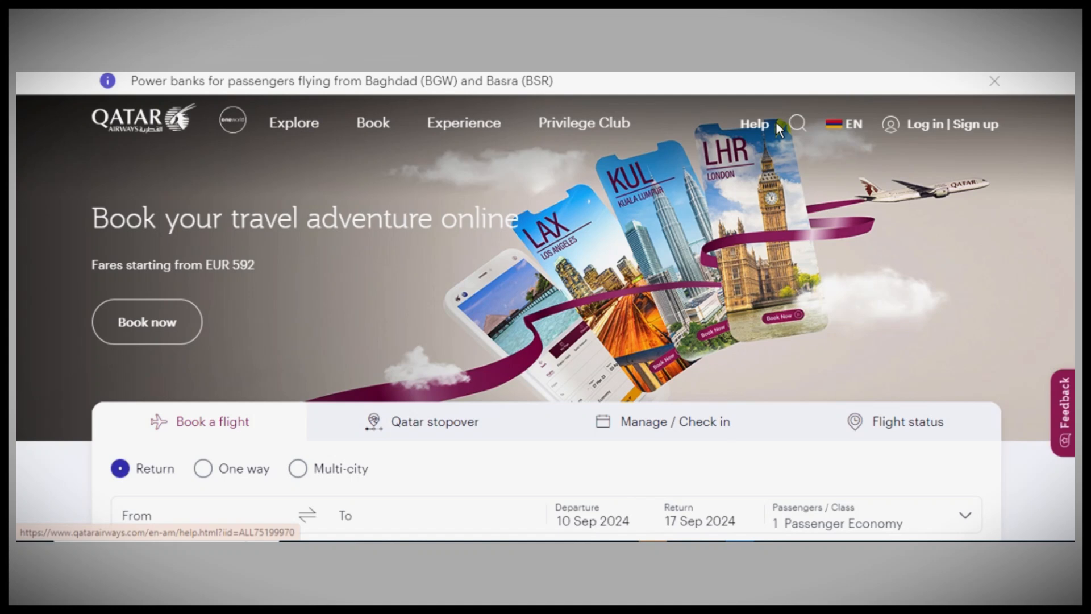
scroll("down", 3)
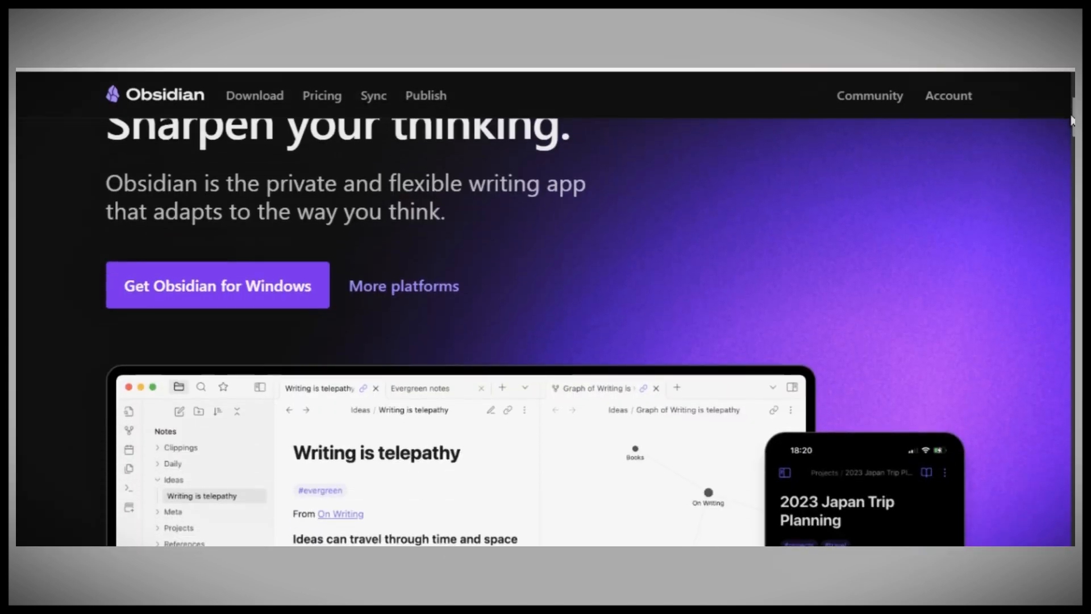
scroll("down", 3)
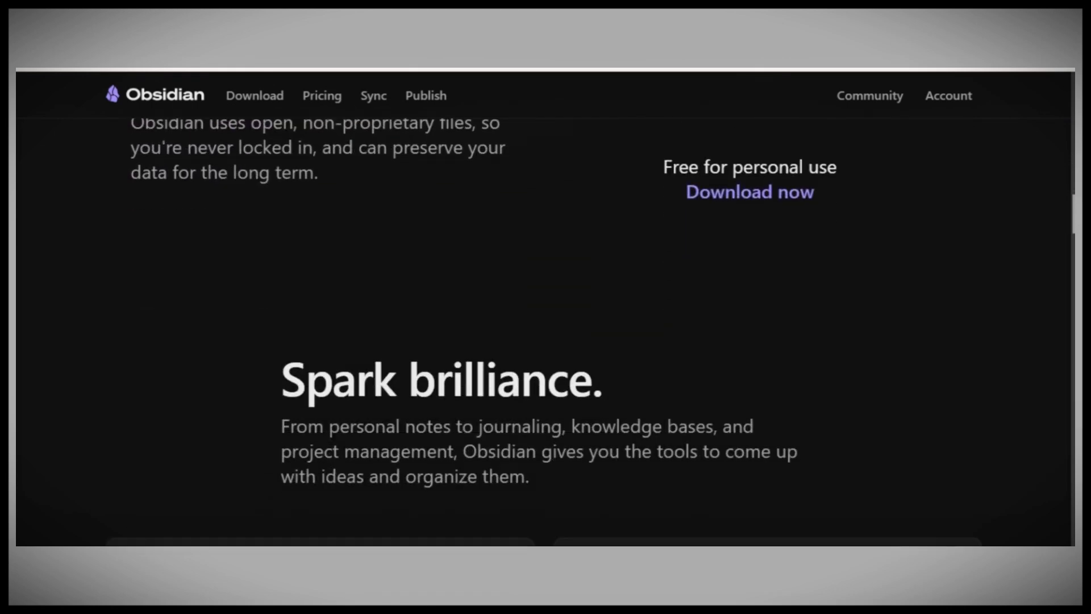
scroll("down", 3)
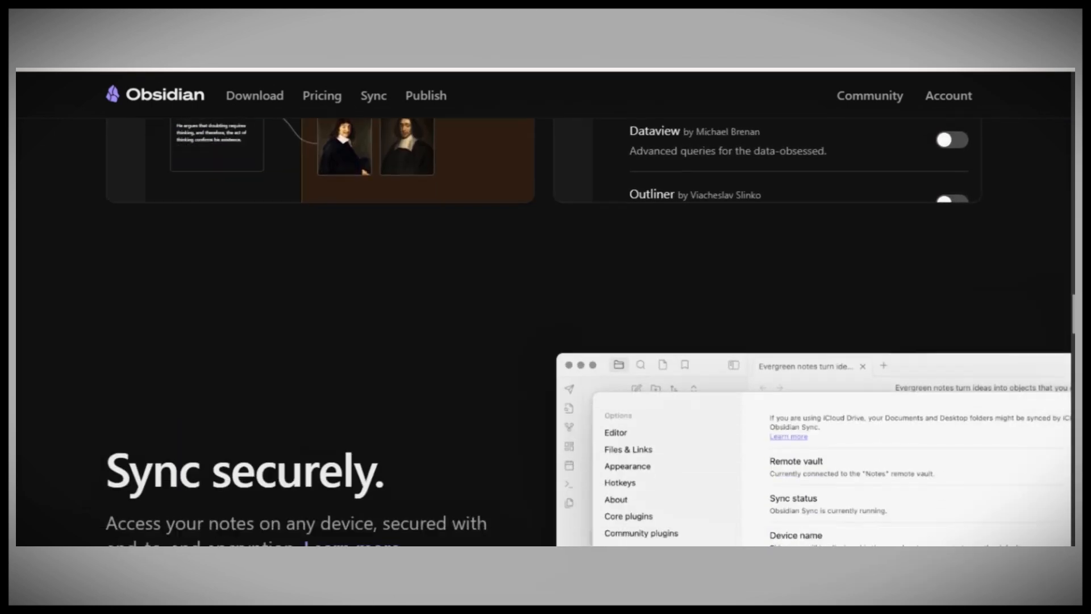
scroll("down", 3)
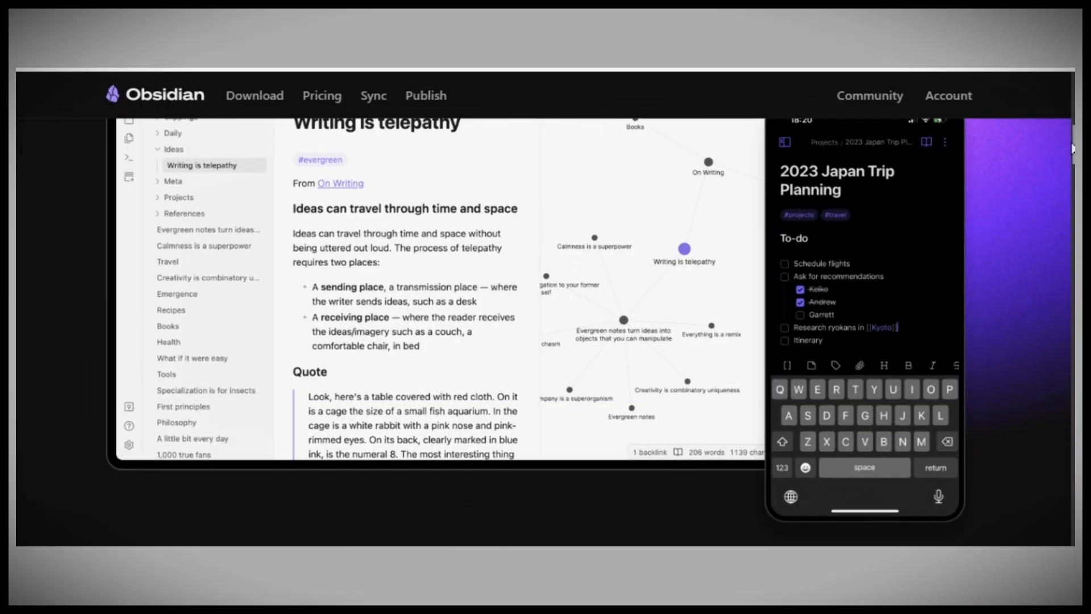
scroll("down", 3)
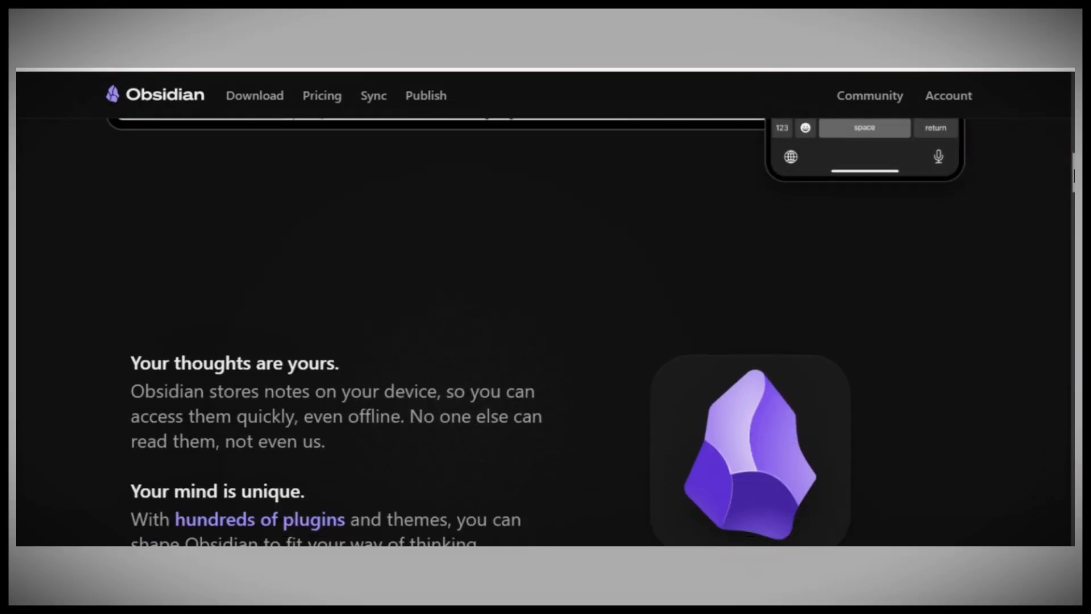
scroll("up", 3)
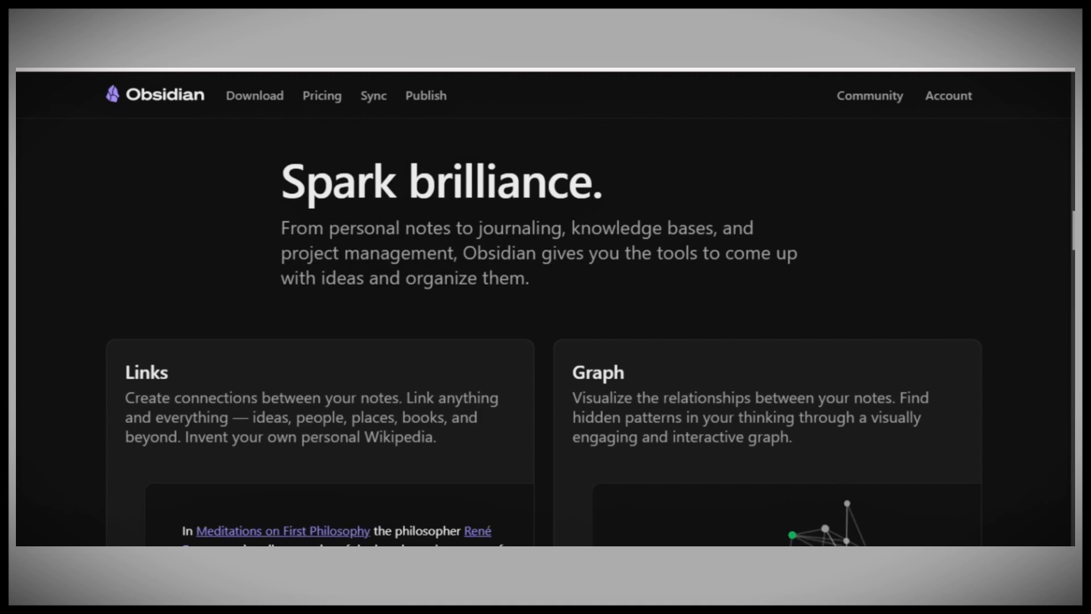
scroll("down", 3)
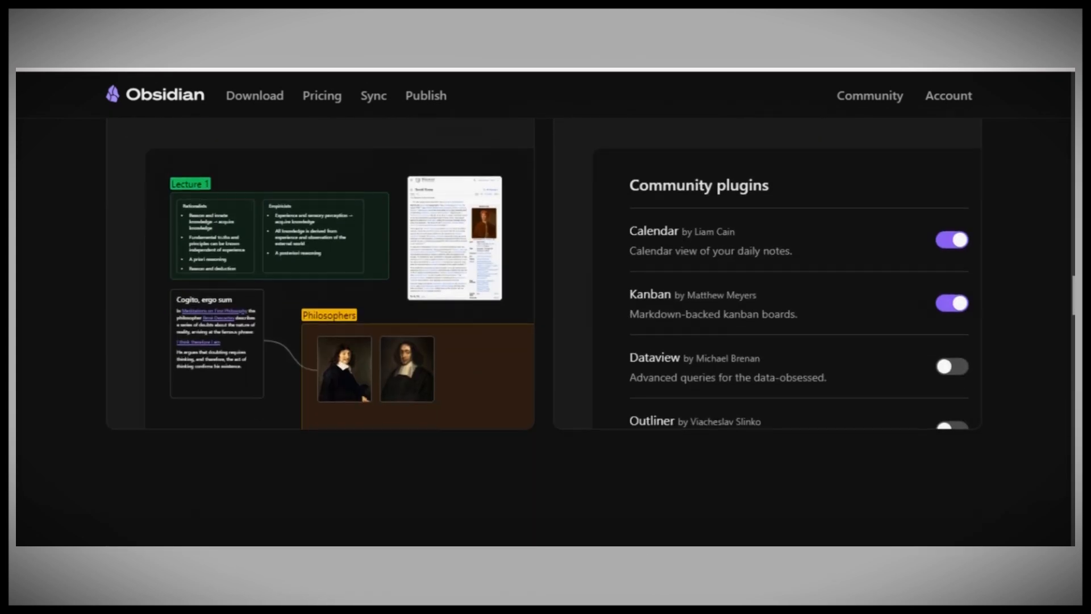
scroll("down", 3)
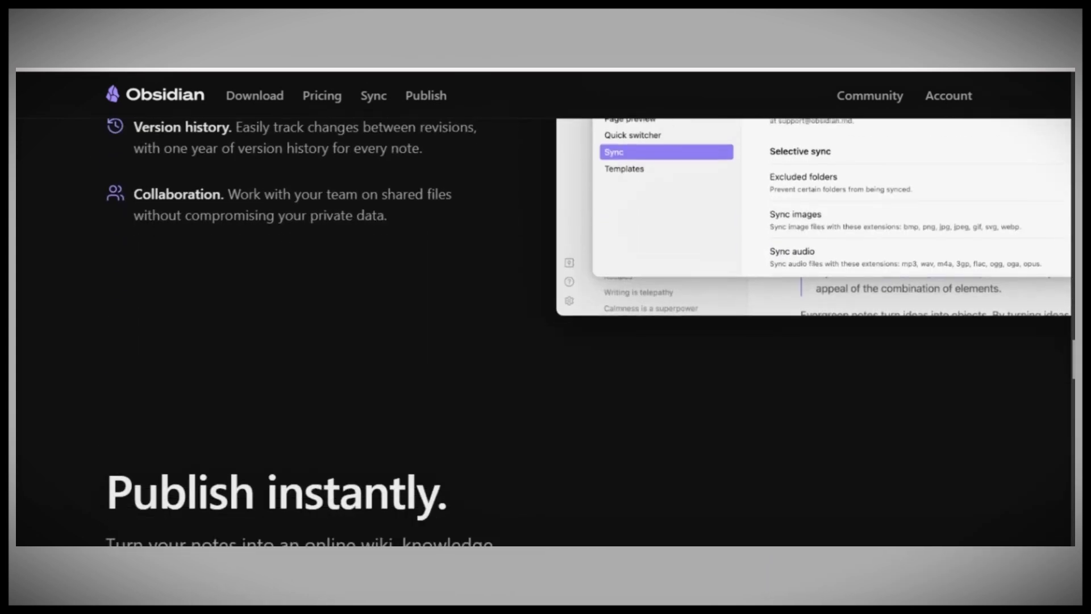